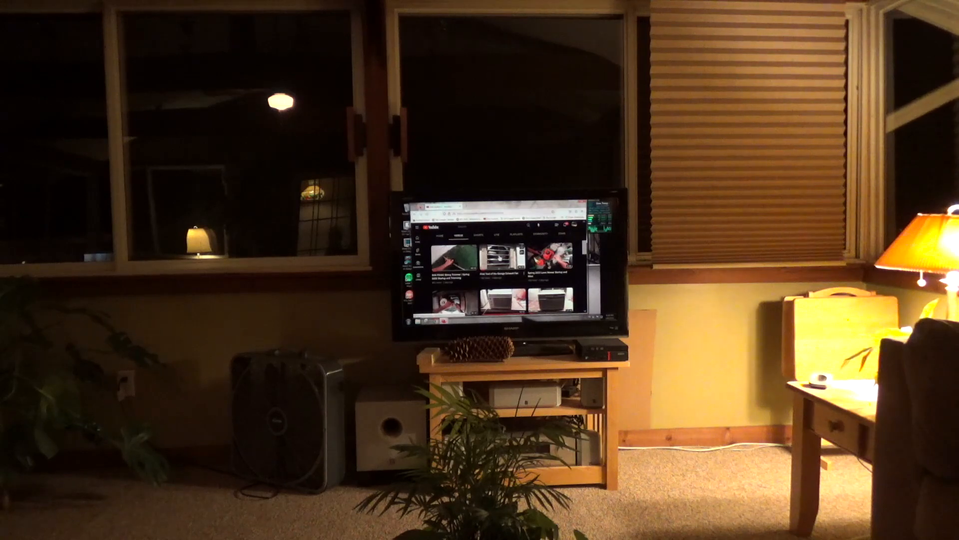
# Start playing the Westpointe 5,000 BTU window air conditioner video from the home grid.
pyautogui.click(453, 251)
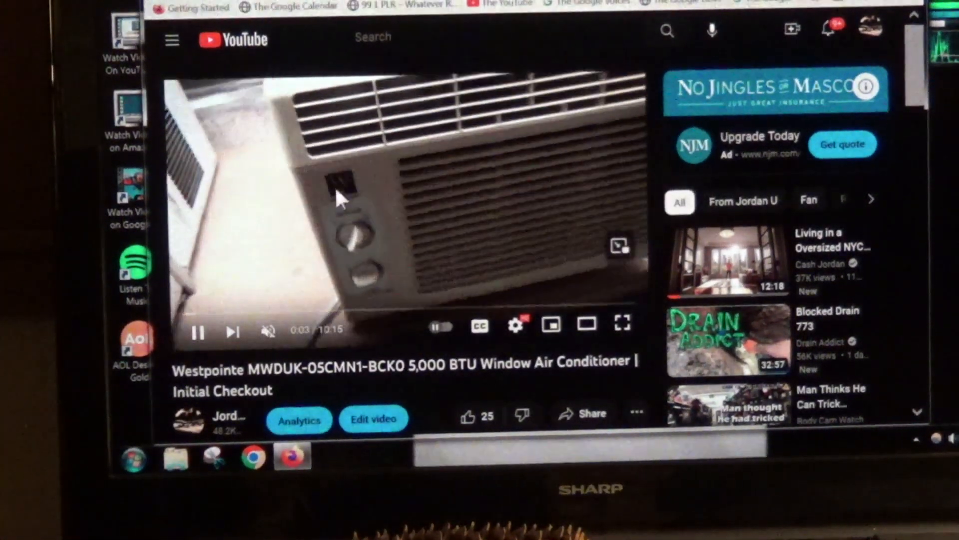
pyautogui.click(197, 331)
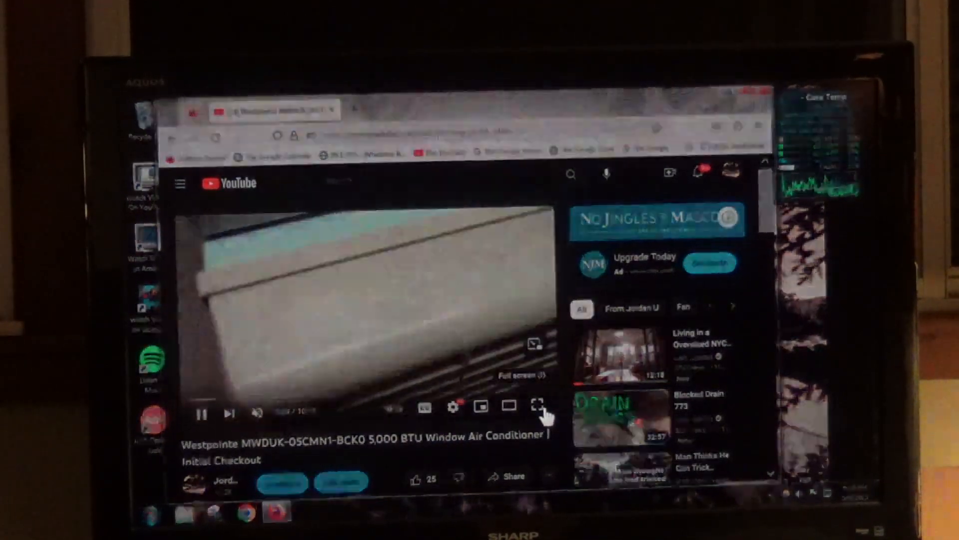
# Put the air conditioner video into fullscreen and then back out of it.
pyautogui.click(538, 404)
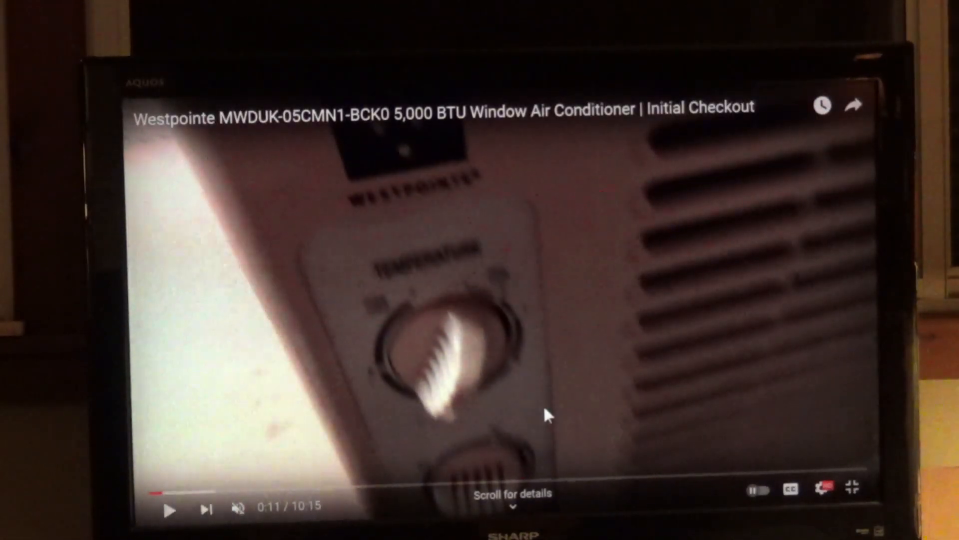
pyautogui.moveTo(771, 340)
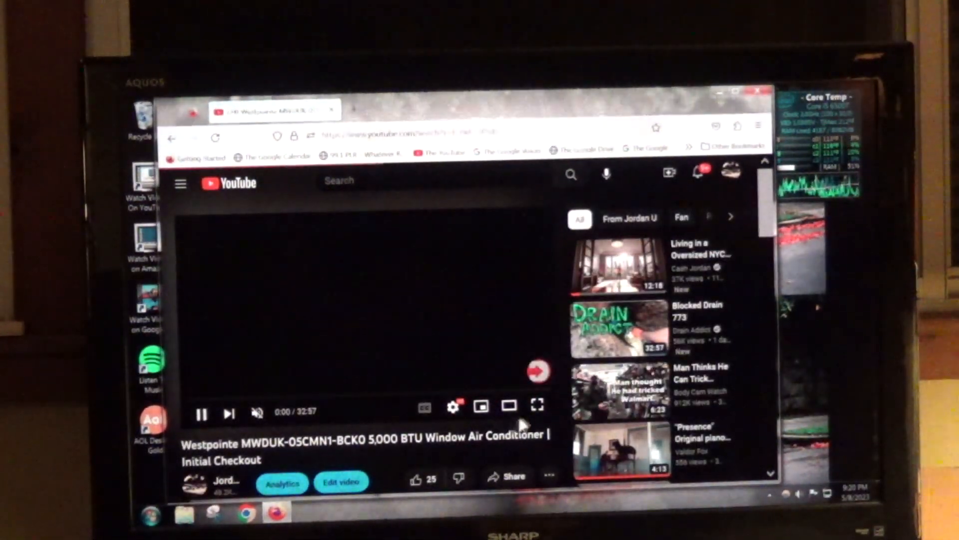
pyautogui.click(536, 406)
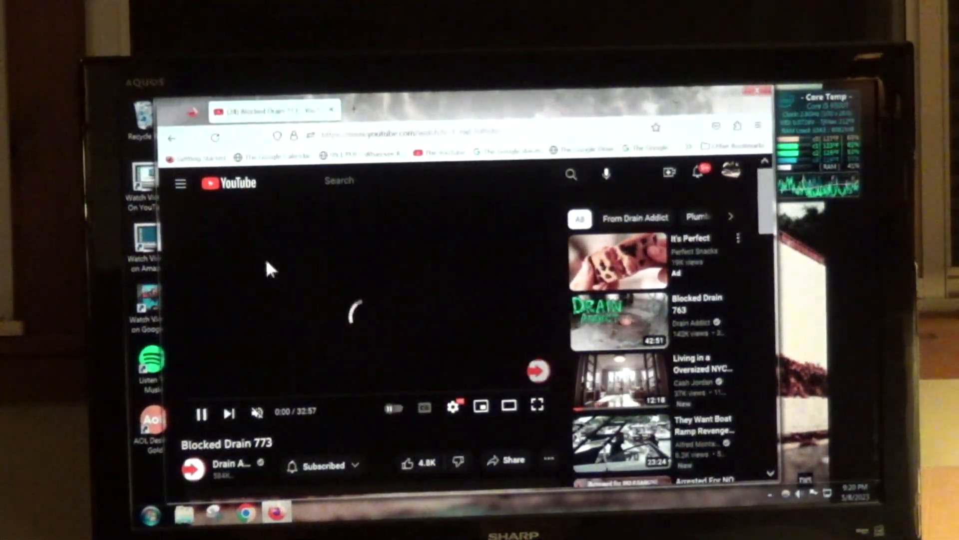
# Try fullscreen on Blocked Drain 773, then go back to the Westpointe video with its pre-roll ad.
pyautogui.click(216, 135)
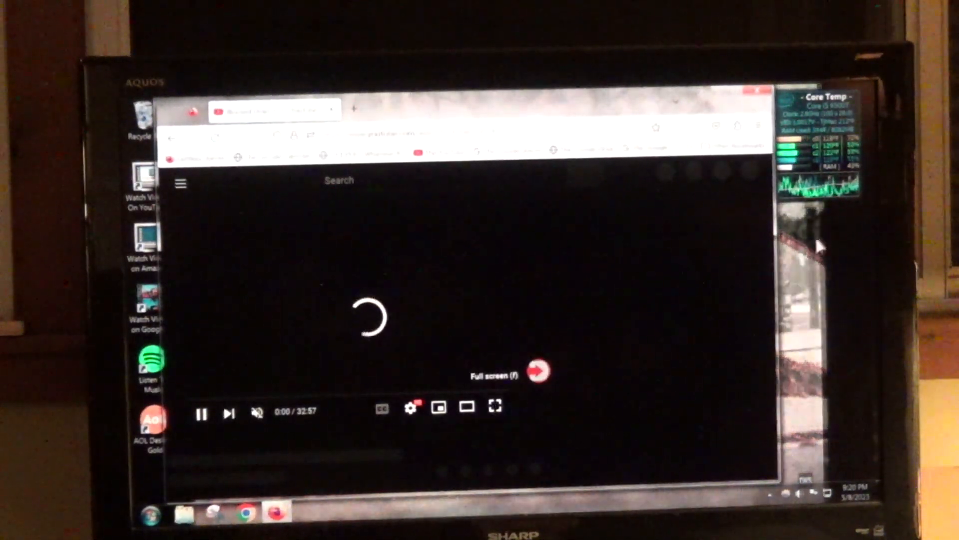
pyautogui.click(494, 406)
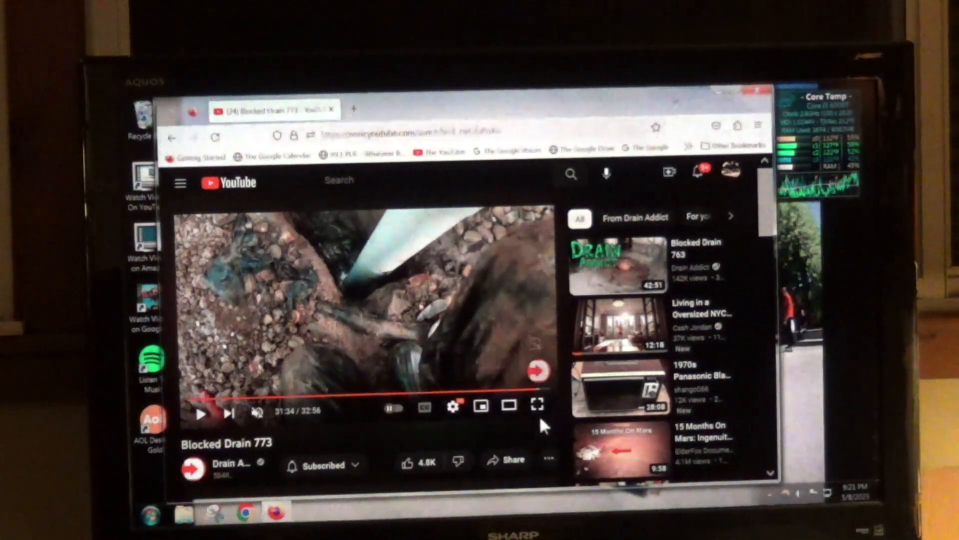
pyautogui.click(537, 405)
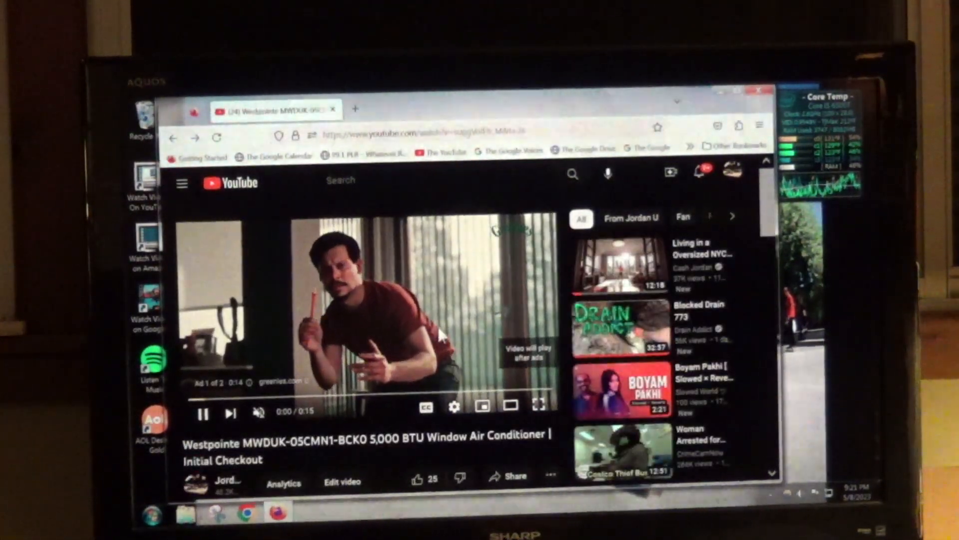
# Make the Westpointe video's pre-roll ad fill the whole screen.
pyautogui.click(538, 405)
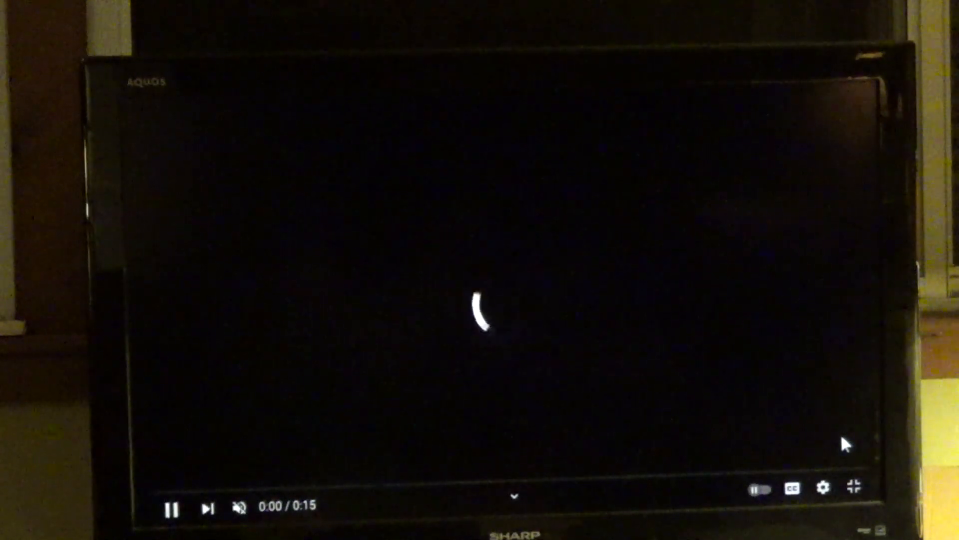
pyautogui.moveTo(860, 370)
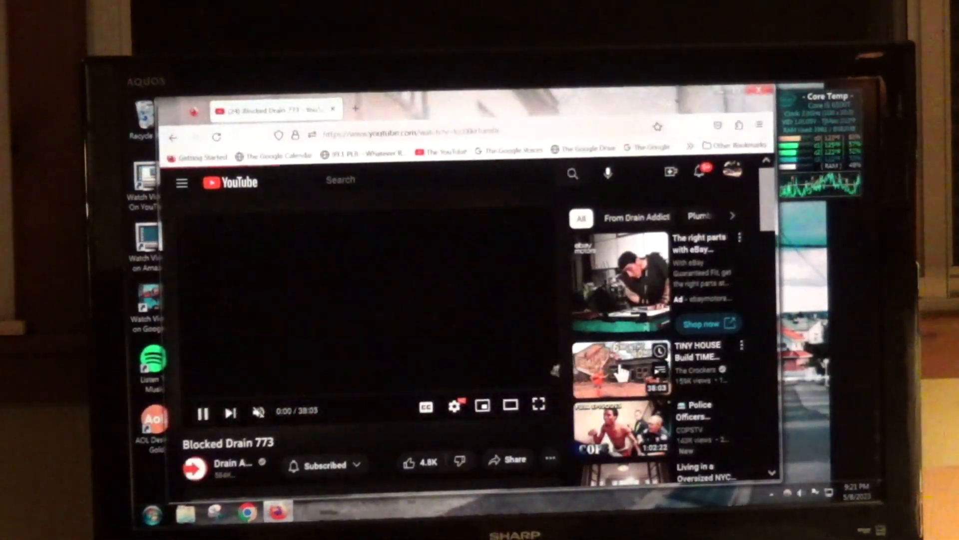
# Peek at the Tiny House time-lapse, return, and open Blocked Drain 703 from the sidebar.
pyautogui.click(617, 369)
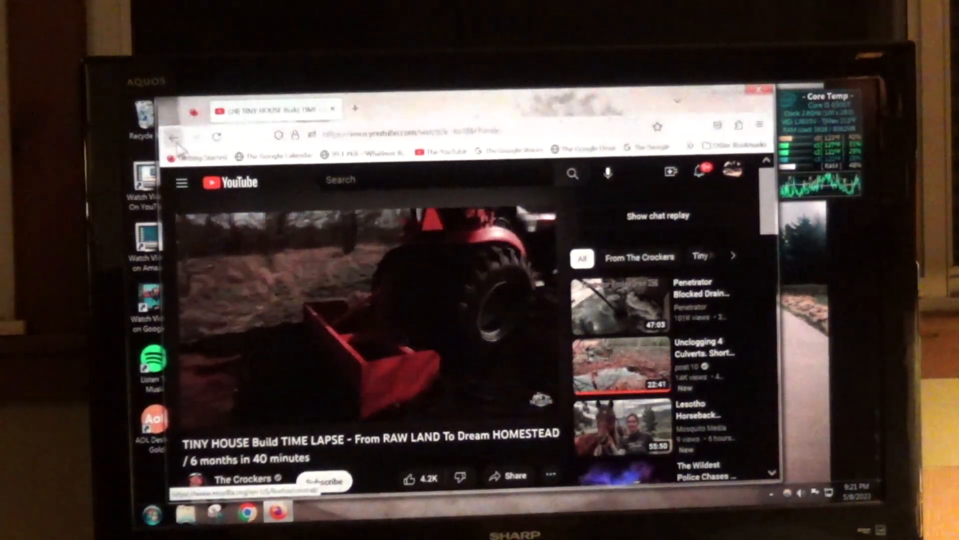
pyautogui.click(618, 309)
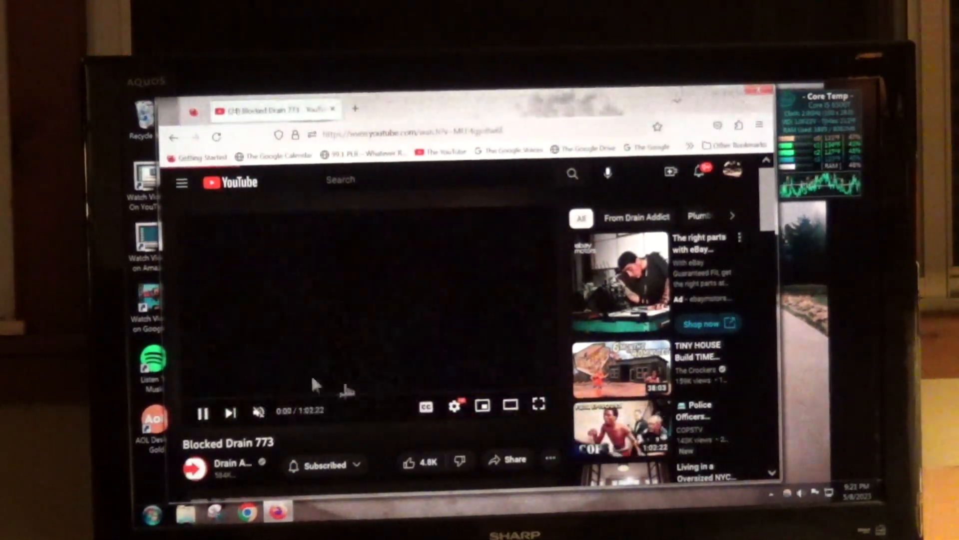
pyautogui.click(620, 429)
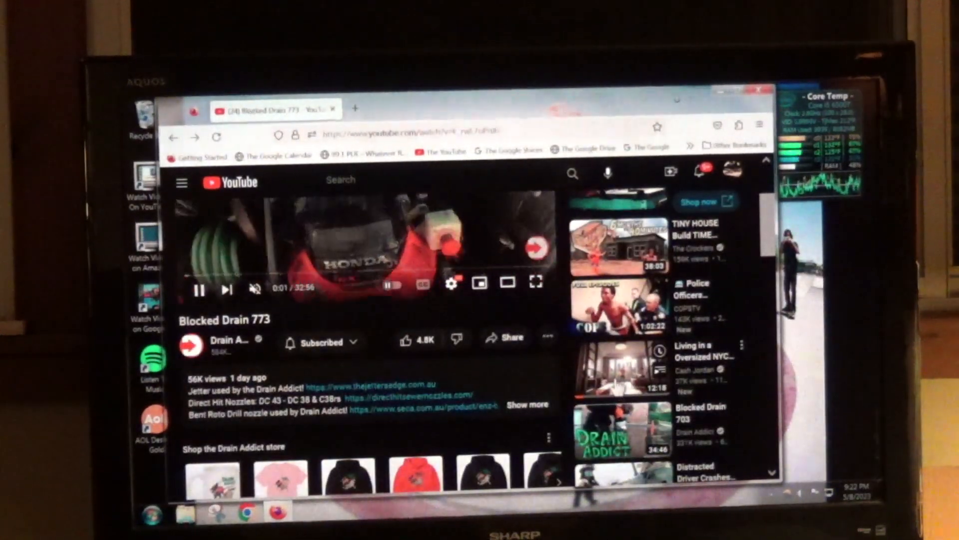
pyautogui.click(620, 363)
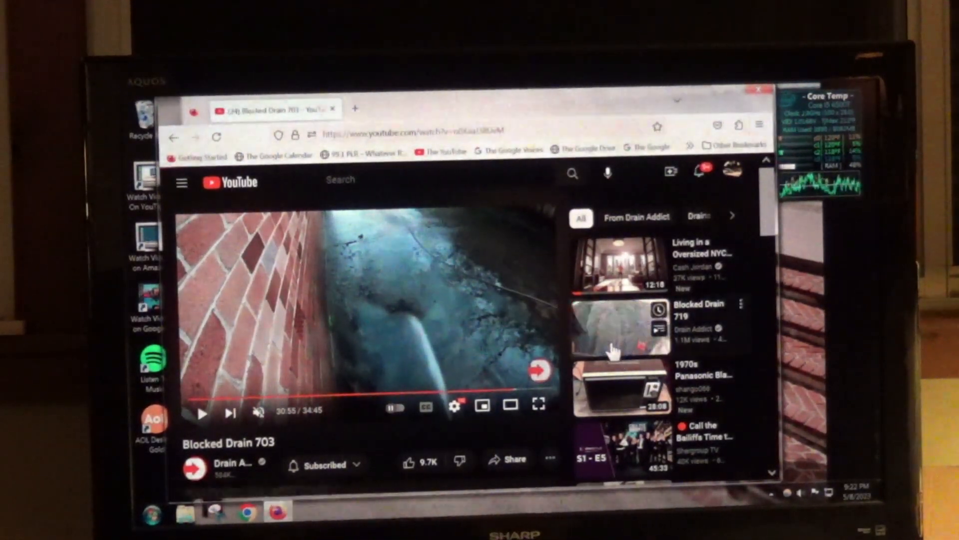
# Open Blocked Drain 719, leave fullscreen, and bring it back from picture-in-picture to the page.
pyautogui.click(619, 328)
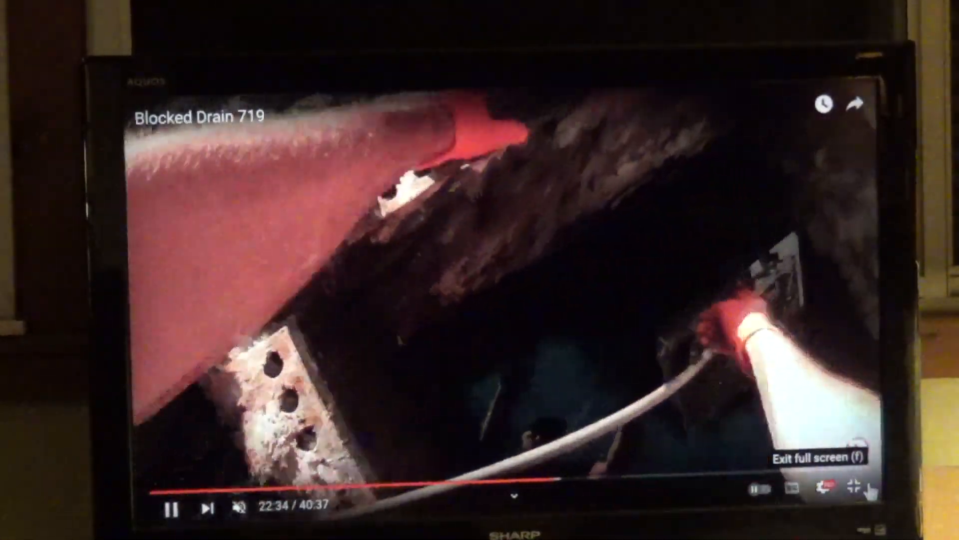
pyautogui.click(857, 484)
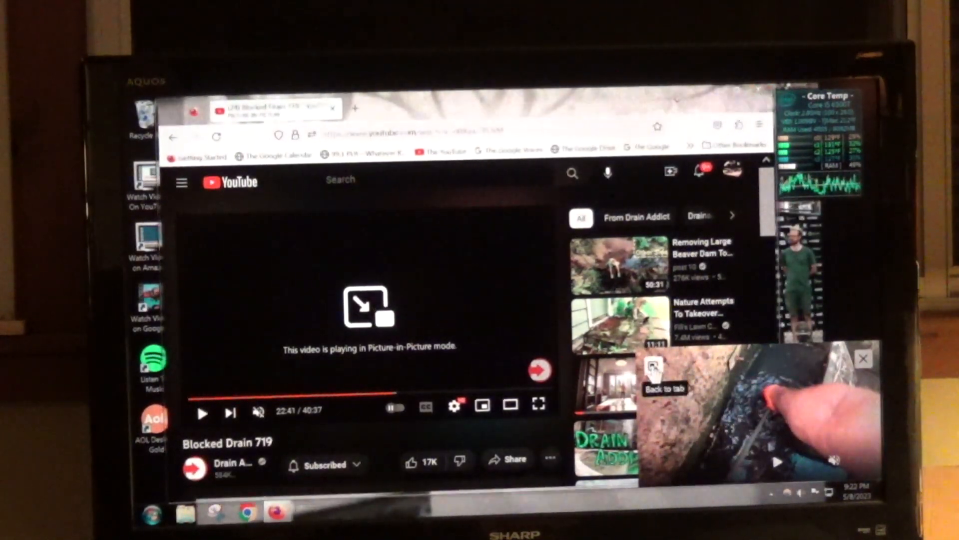
pyautogui.click(658, 366)
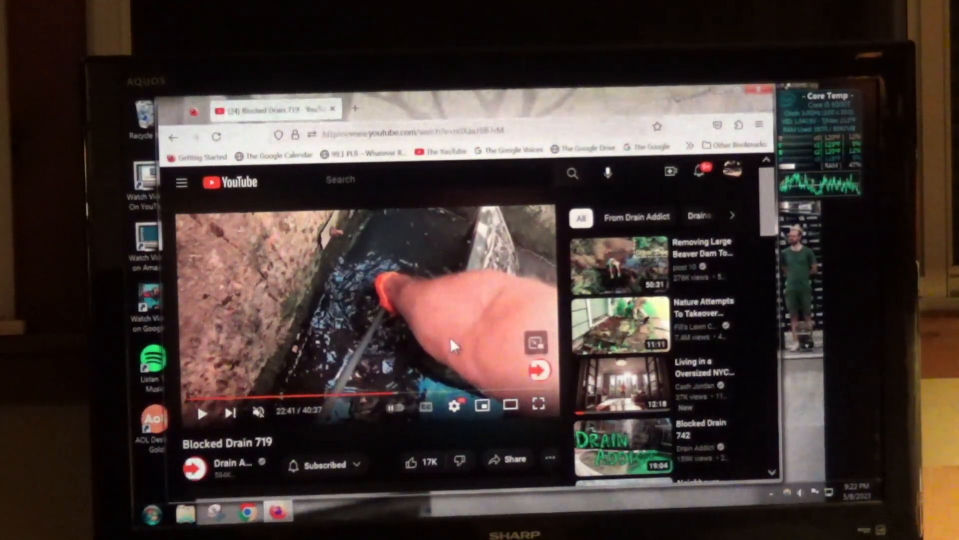
pyautogui.click(197, 411)
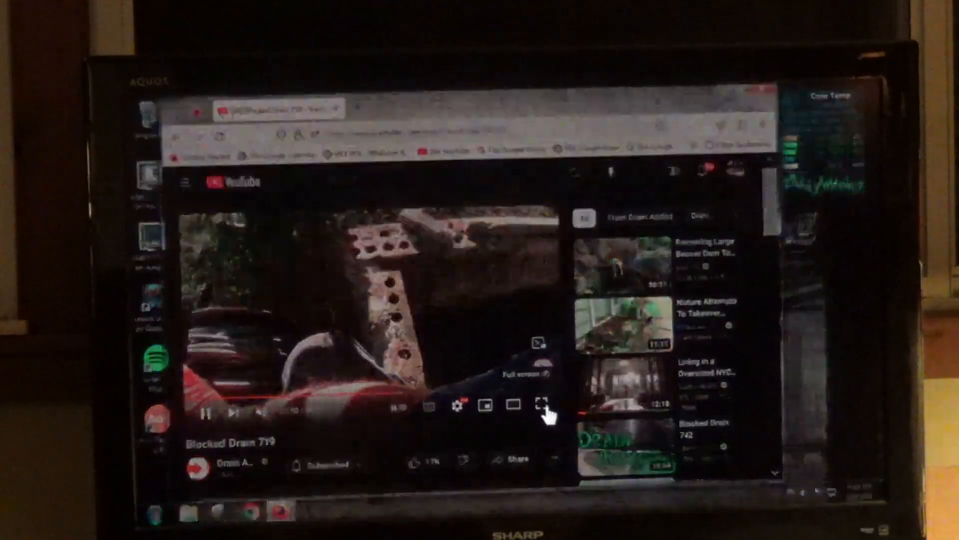
# Fullscreen Blocked Drain 719, escape out again, and move on to Blocked Drain 742.
pyautogui.click(537, 406)
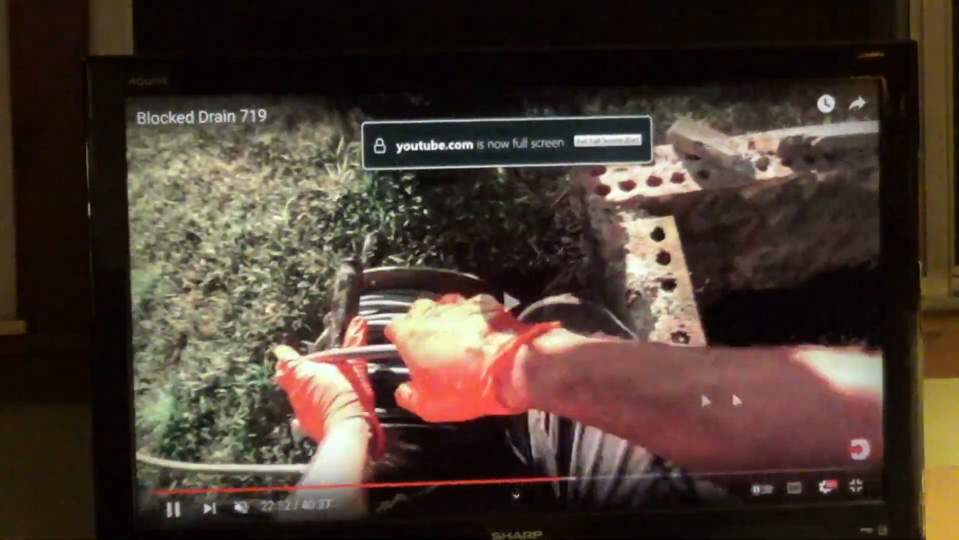
pyautogui.press('Escape')
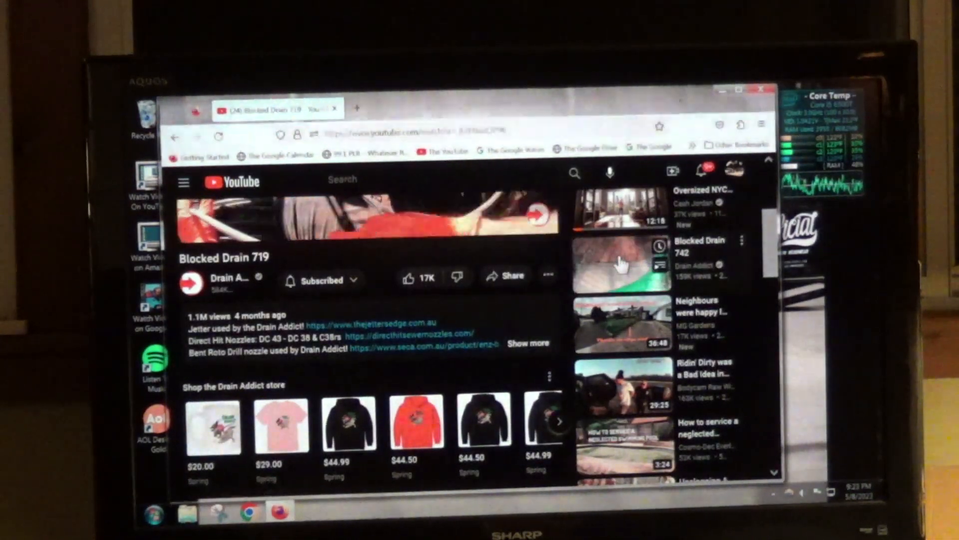
pyautogui.click(623, 263)
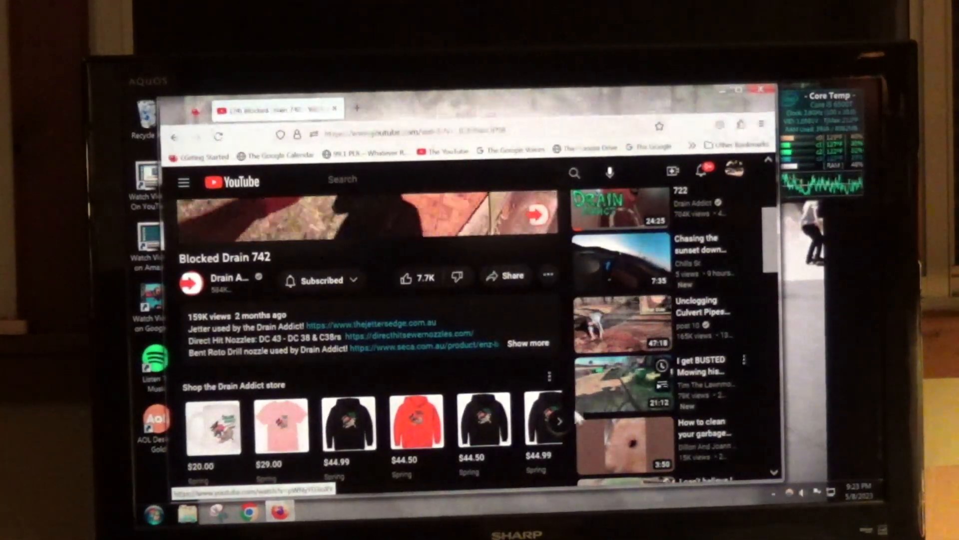
# Open the Unclogging Culvert Pipes After Rapid Snow Melt video and leave fullscreen.
pyautogui.click(366, 219)
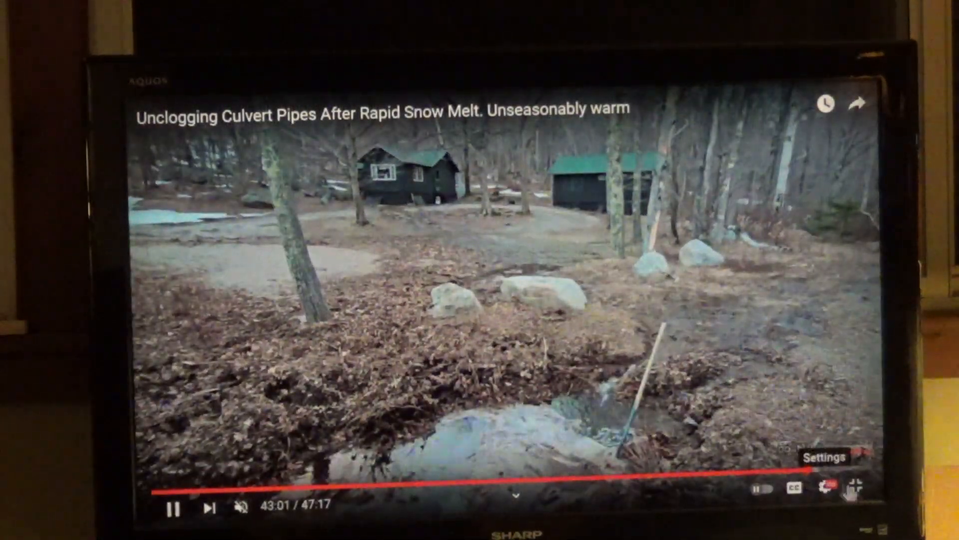
pyautogui.click(852, 500)
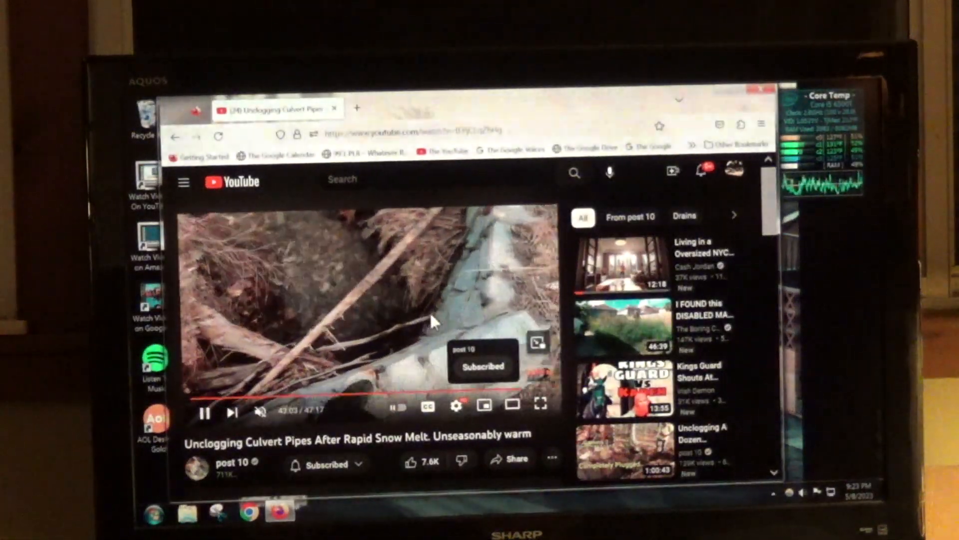